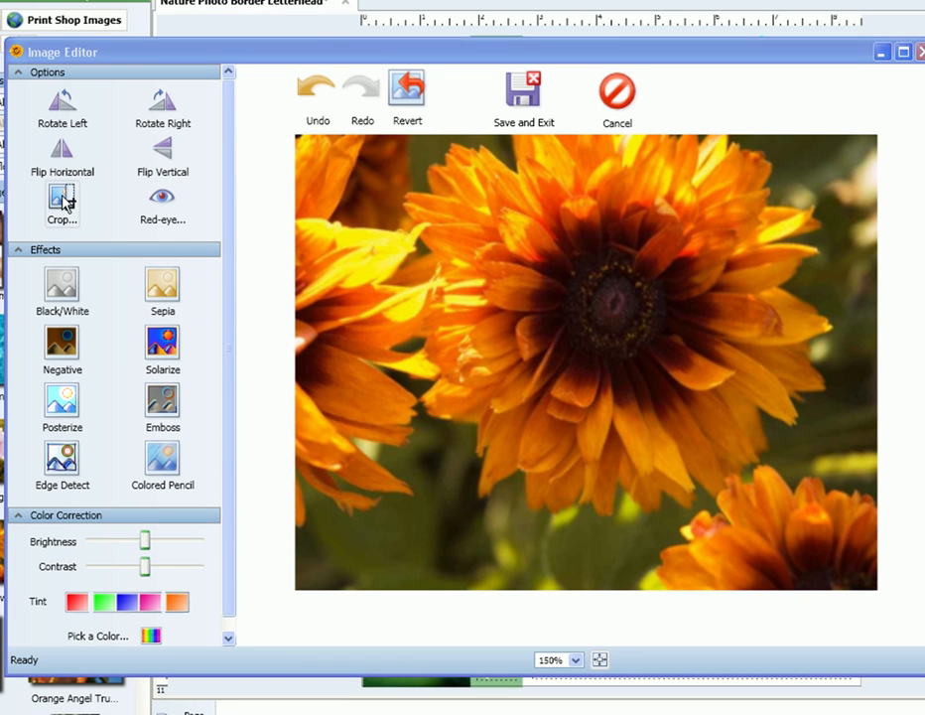
Start the Crop tool so a square crop frame appears on the sunflower photo.
click(61, 199)
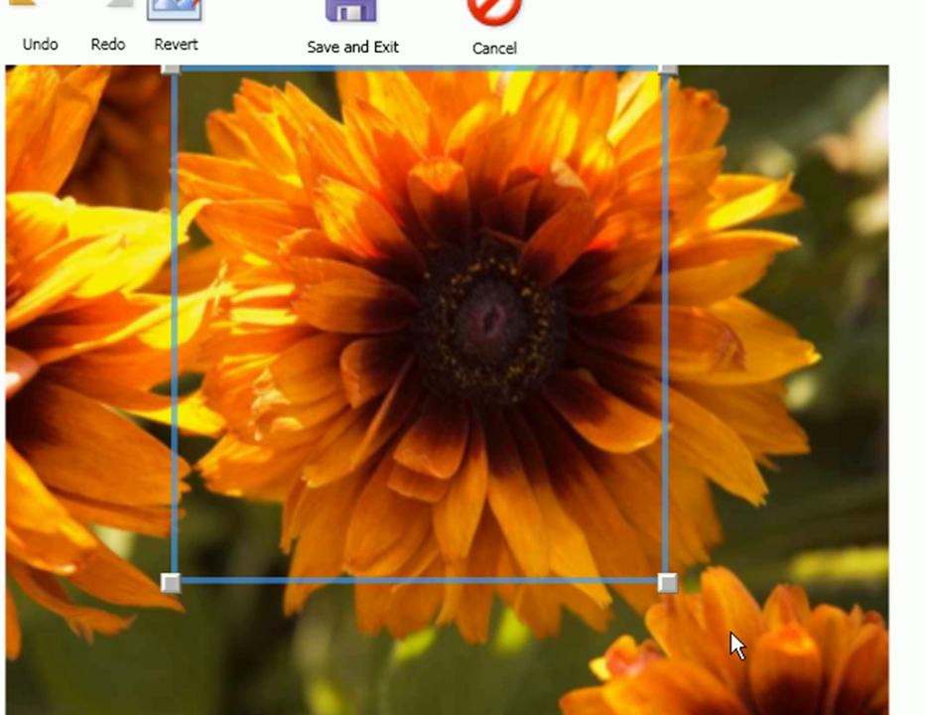
Tighten the crop frame around the central bloom, apply it, then revert the photo to the original.
drag(667, 584, 832, 671)
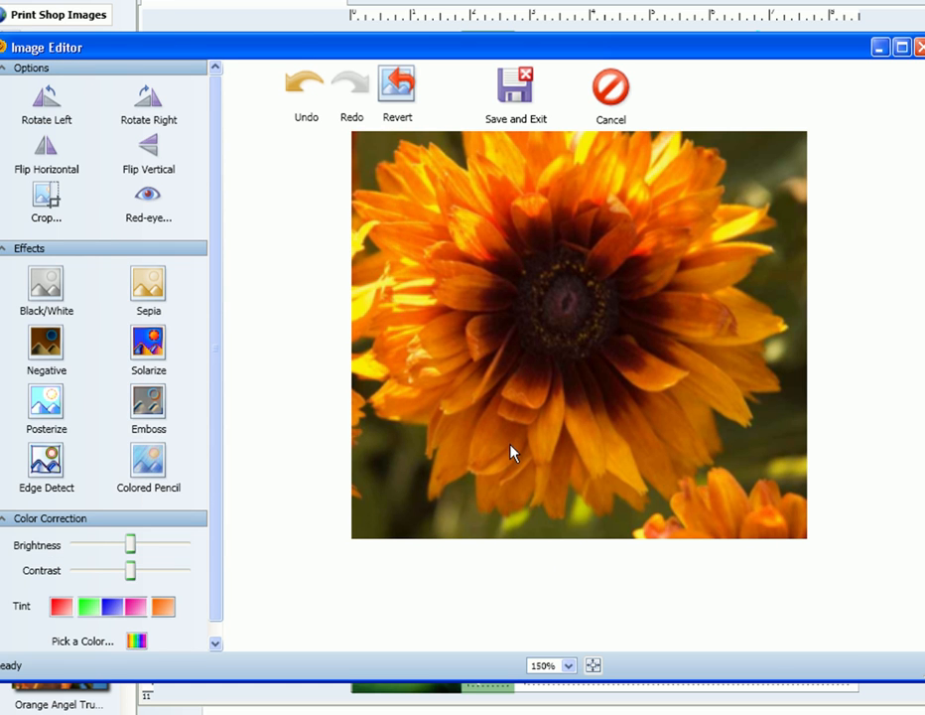
mouse_move(508, 440)
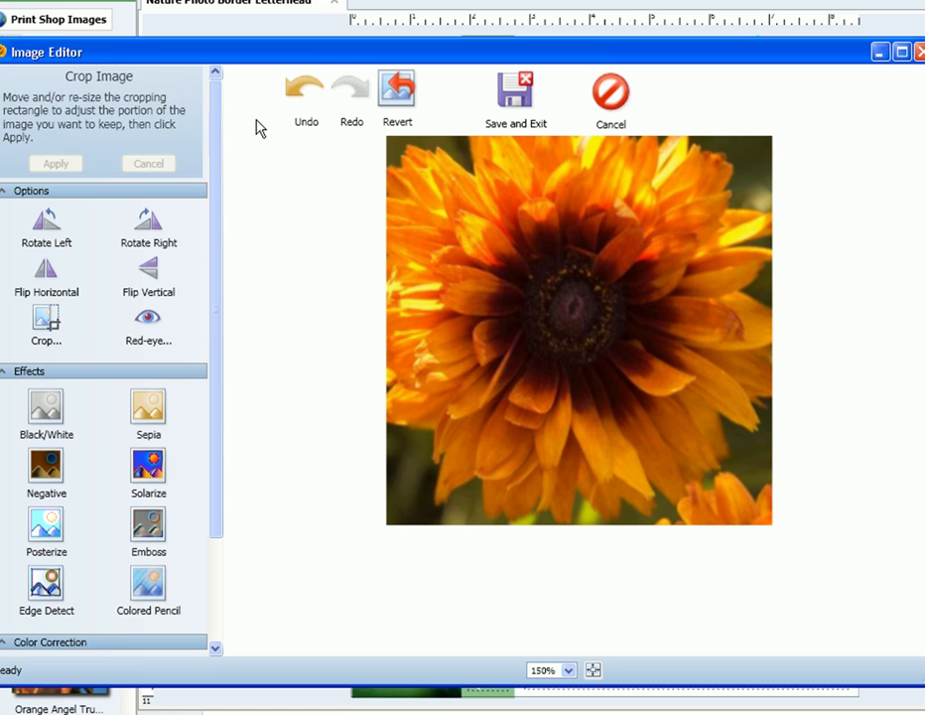
click(397, 96)
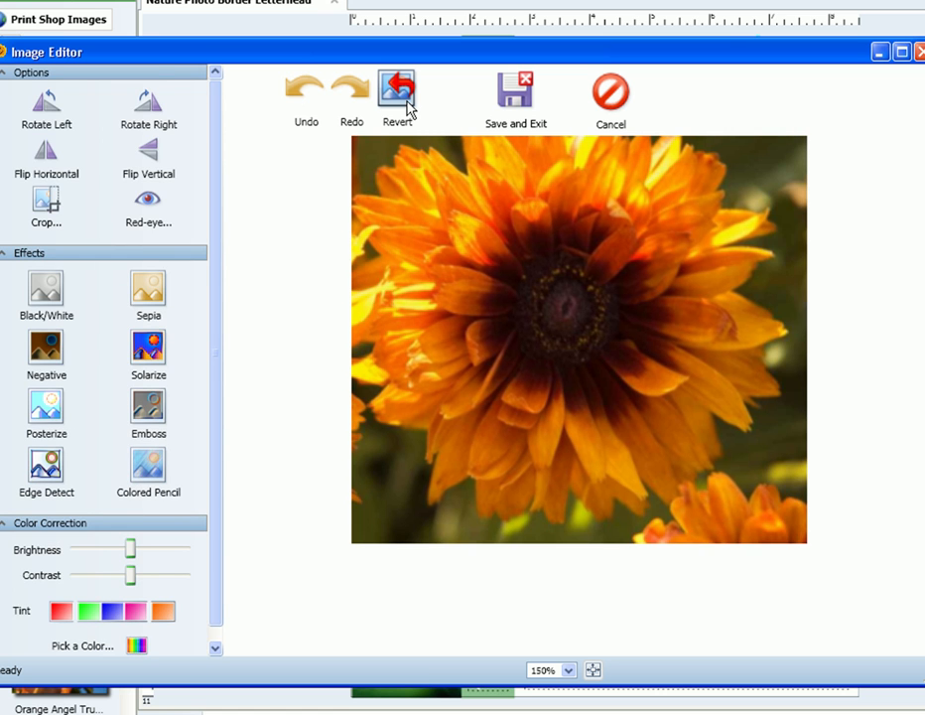